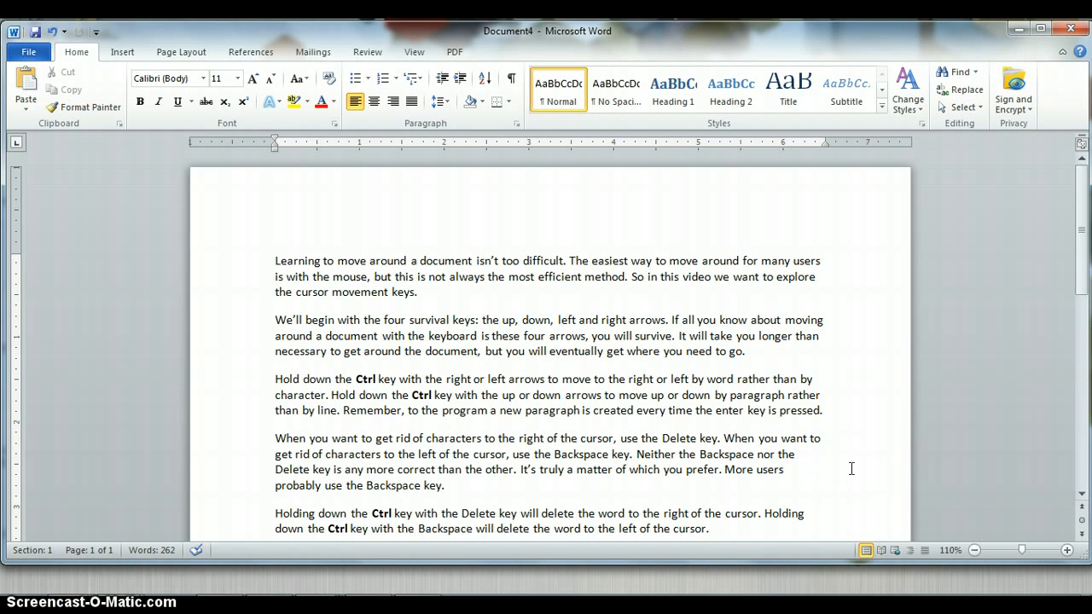
mouse_move(624, 411)
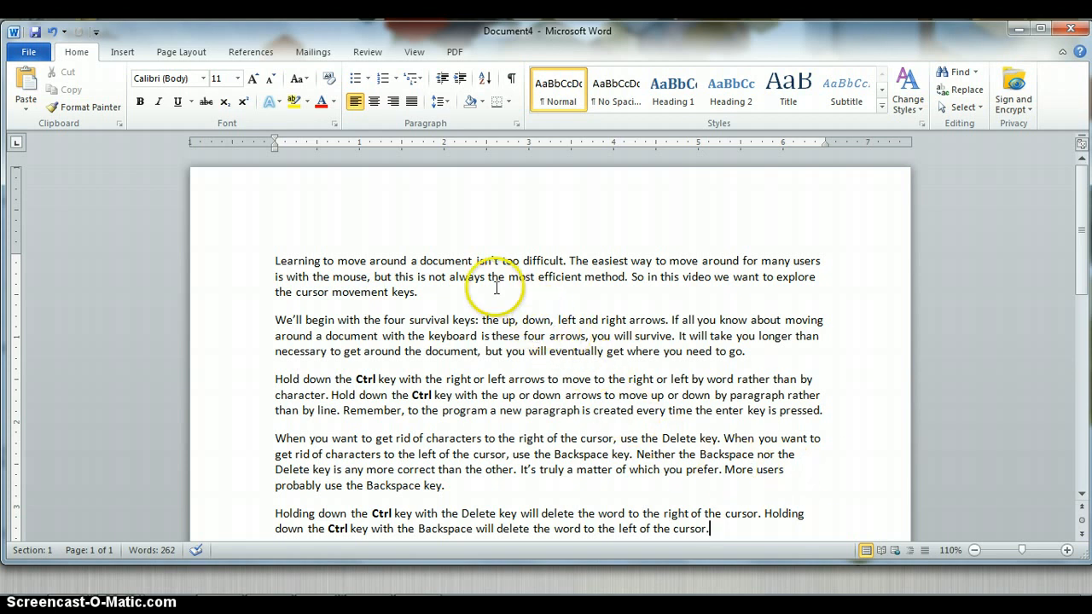
mouse_move(495, 365)
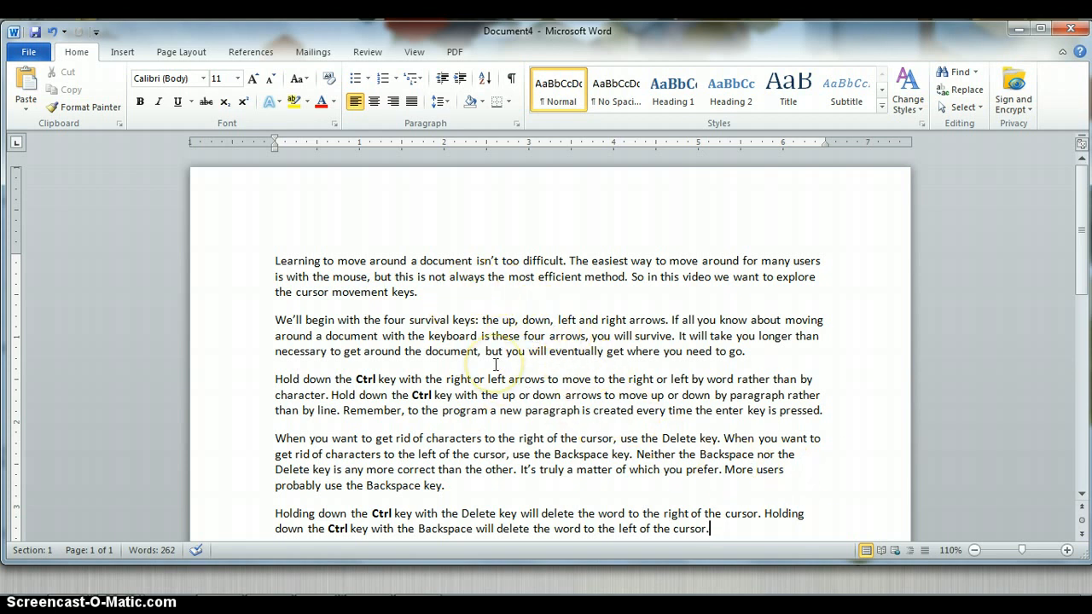
mouse_move(505, 357)
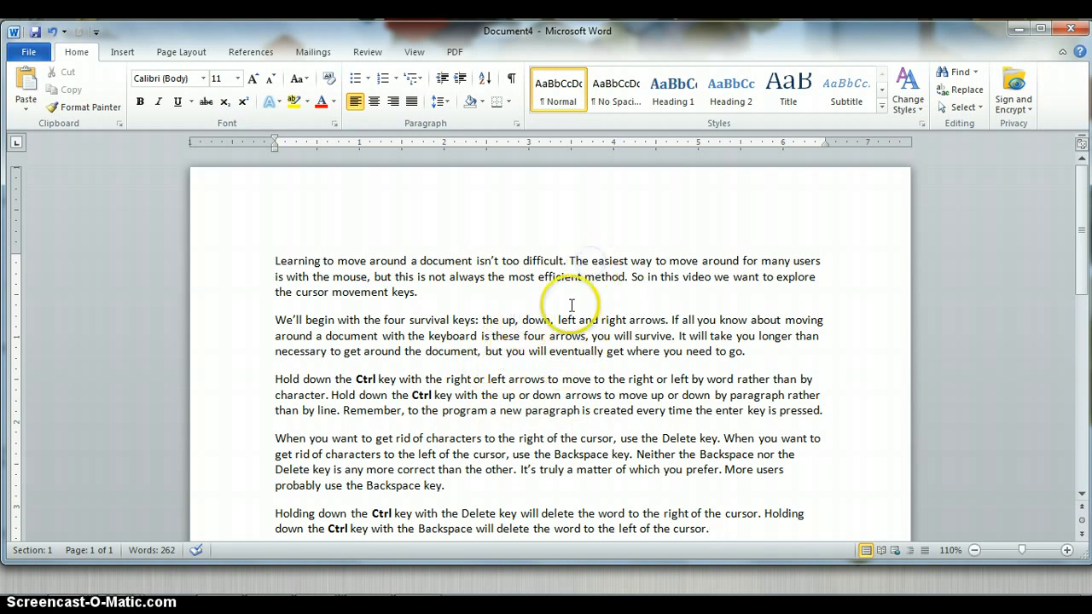
mouse_move(389, 349)
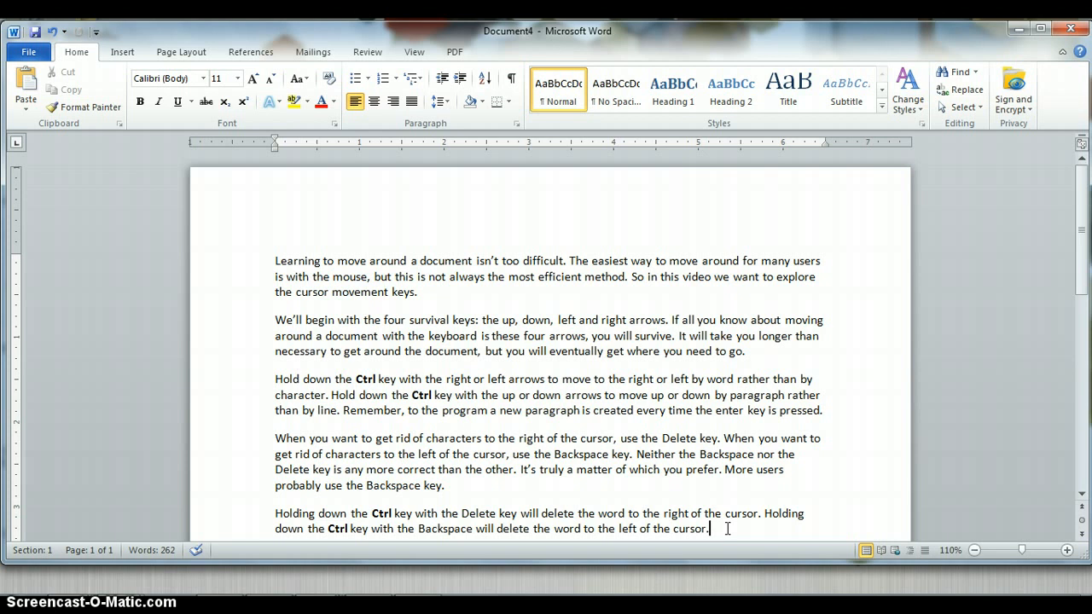
Move the insertion point among the paragraphs to practise positioning the cursor
left_click(444, 485)
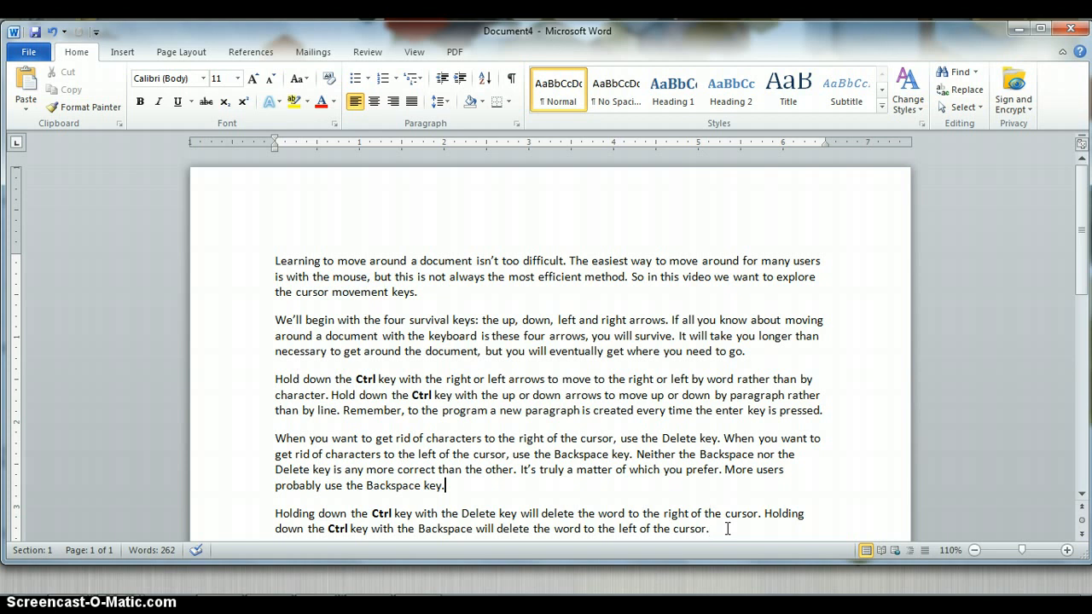
left_click(710, 334)
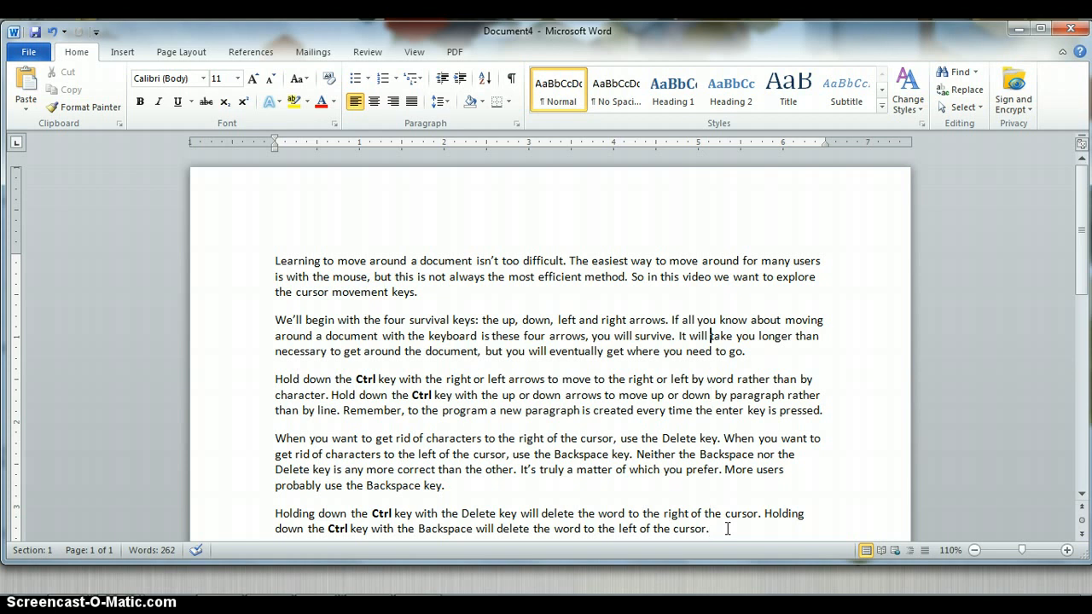
left_click(707, 409)
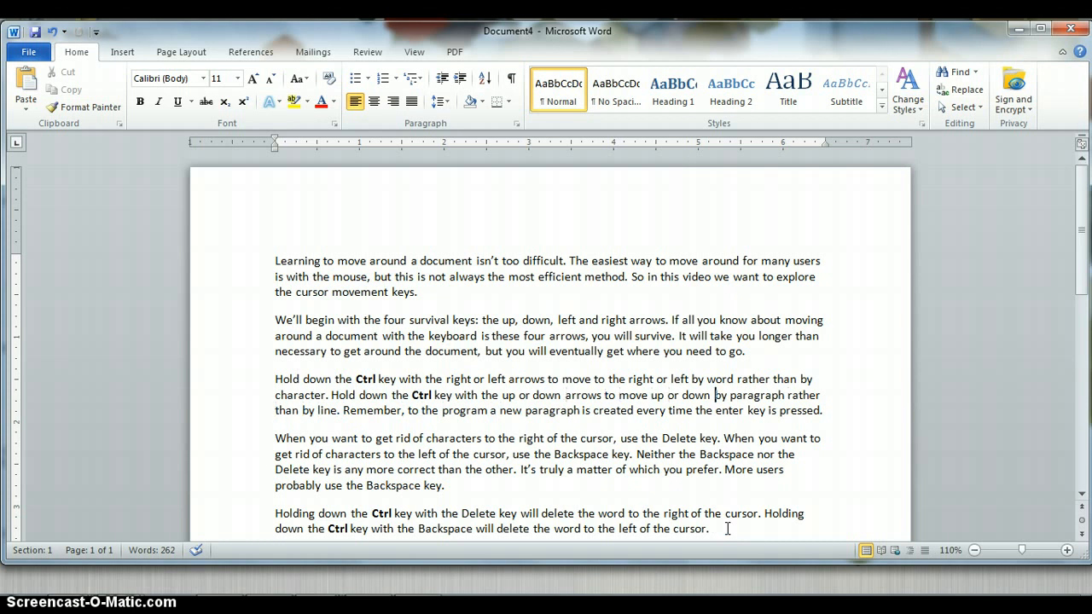
left_click(410, 409)
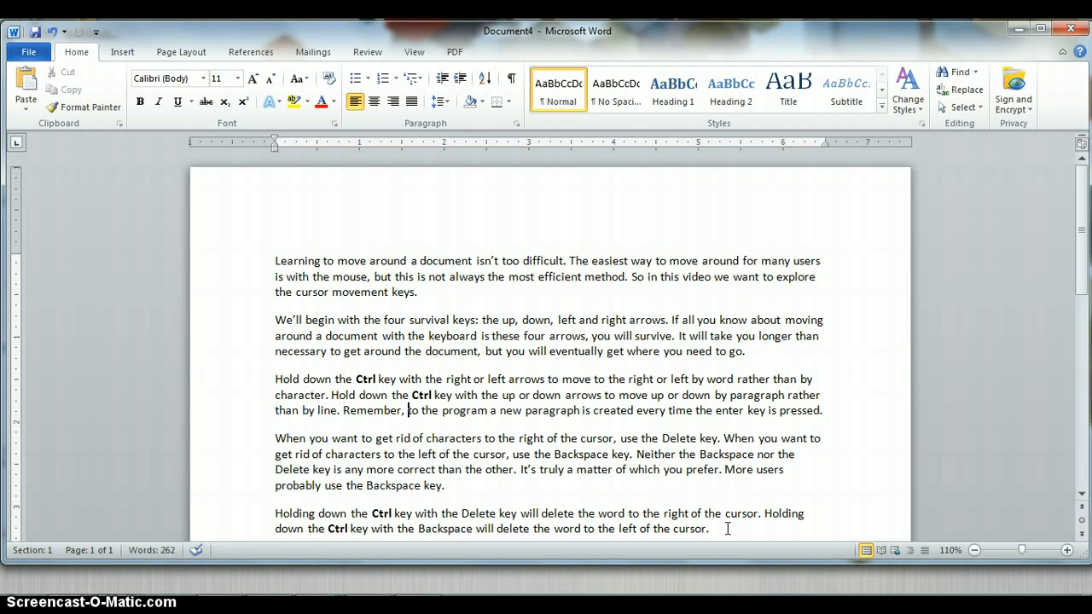
left_click(276, 379)
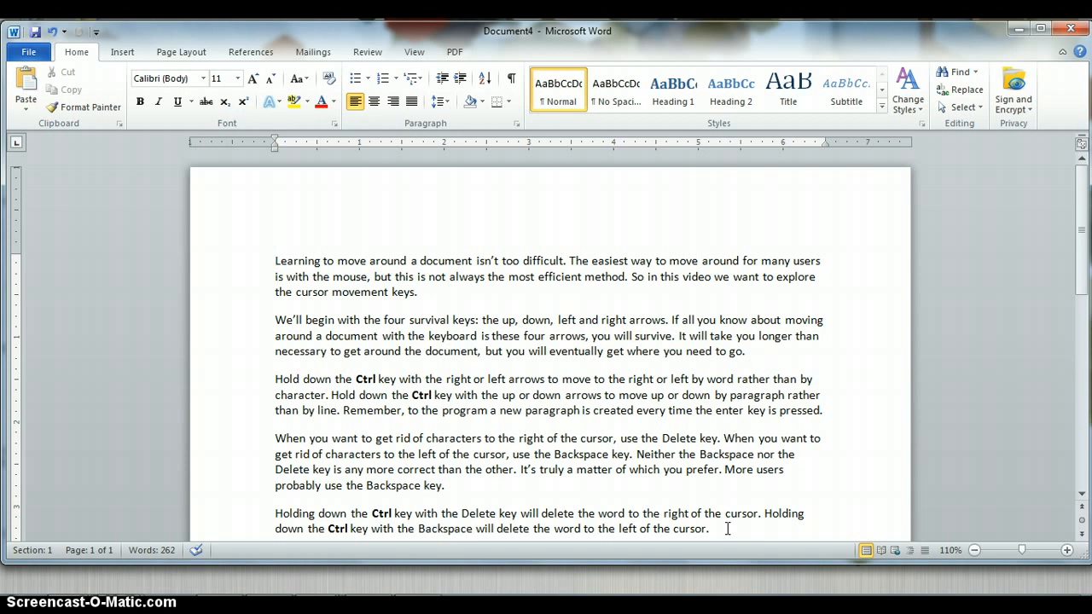
left_click(274, 512)
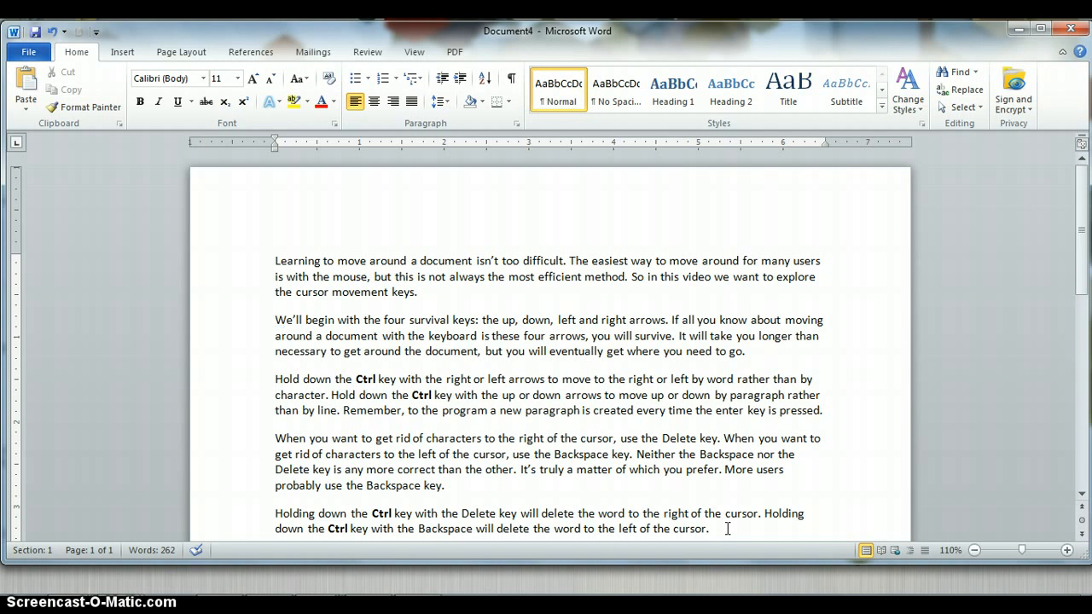
left_click(277, 320)
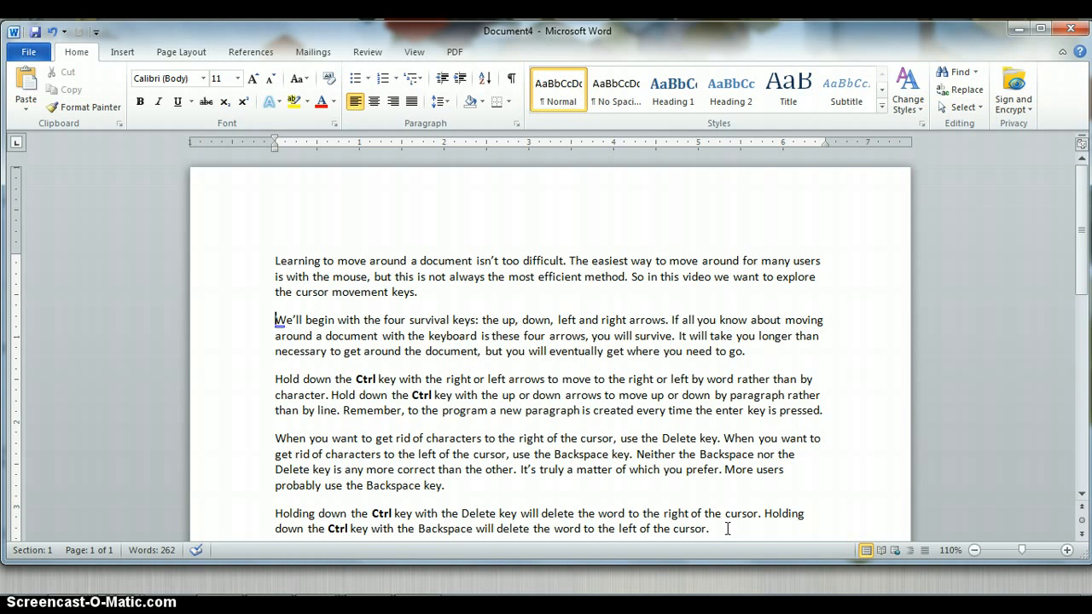
left_click(823, 319)
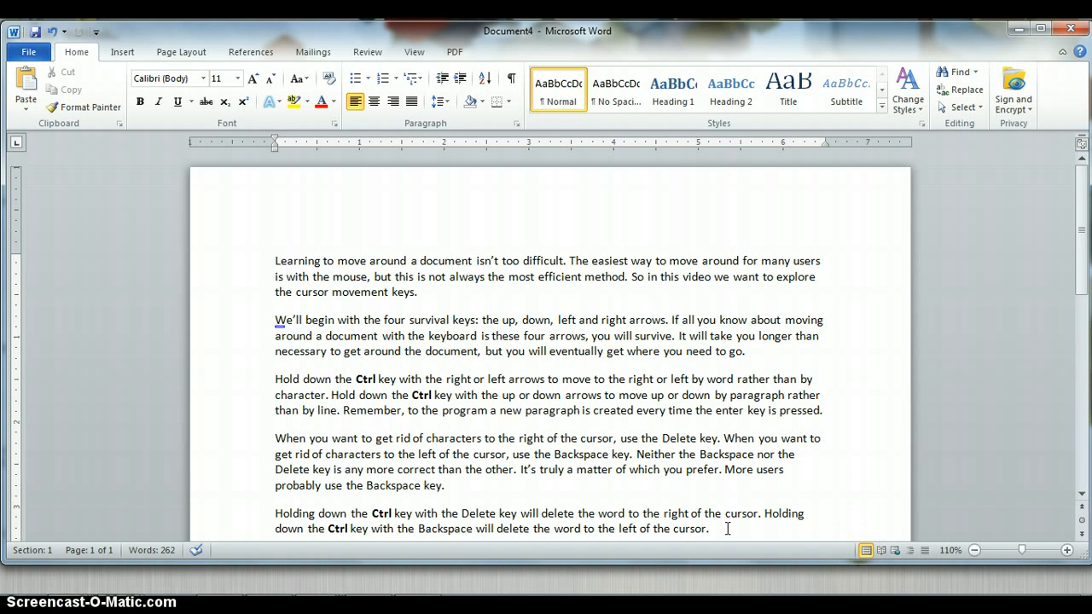
scroll("down", 3)
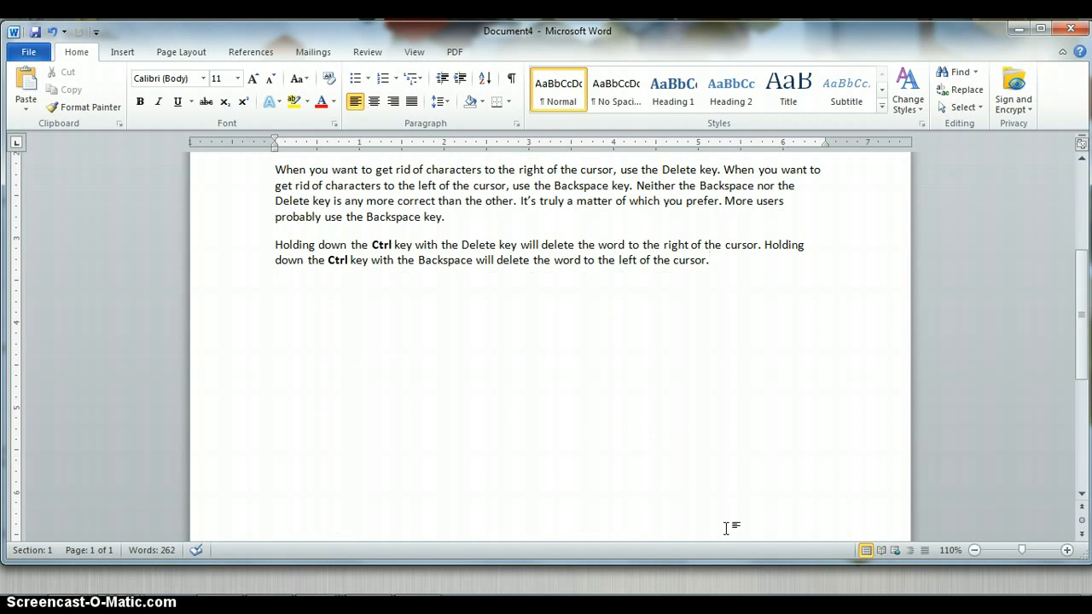
scroll("up", 3)
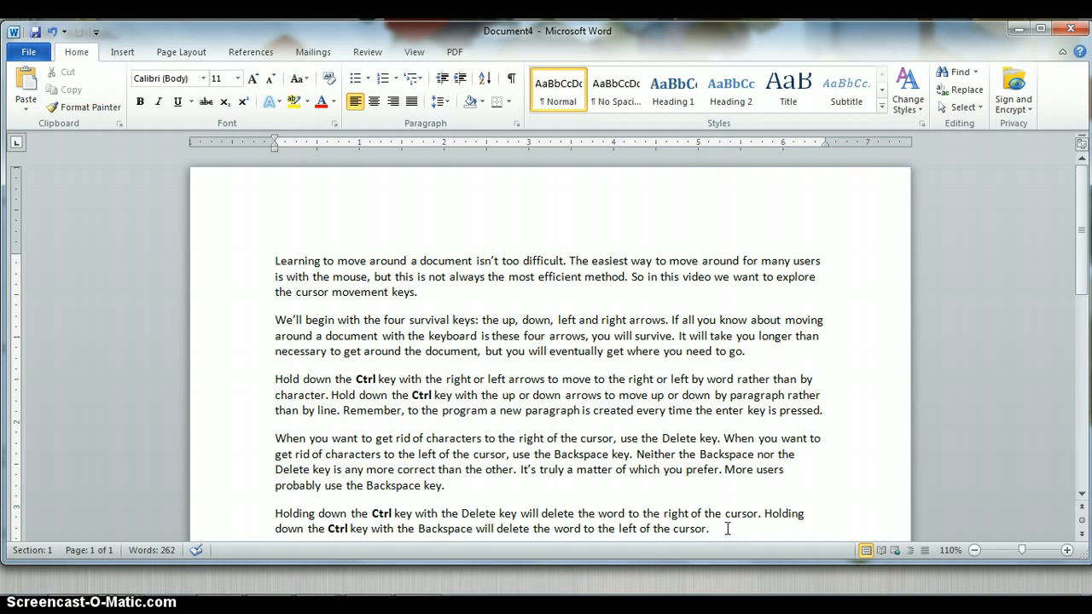
Delete "around a document" so the first sentence reads "Learning to move isn't too difficult."
left_click(476, 259)
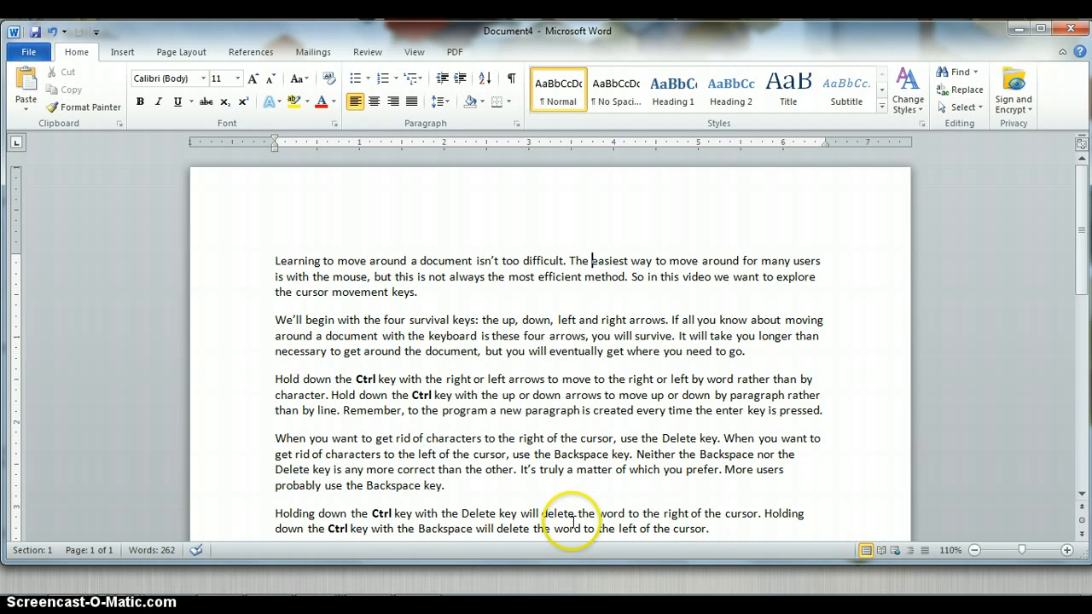
mouse_move(471, 285)
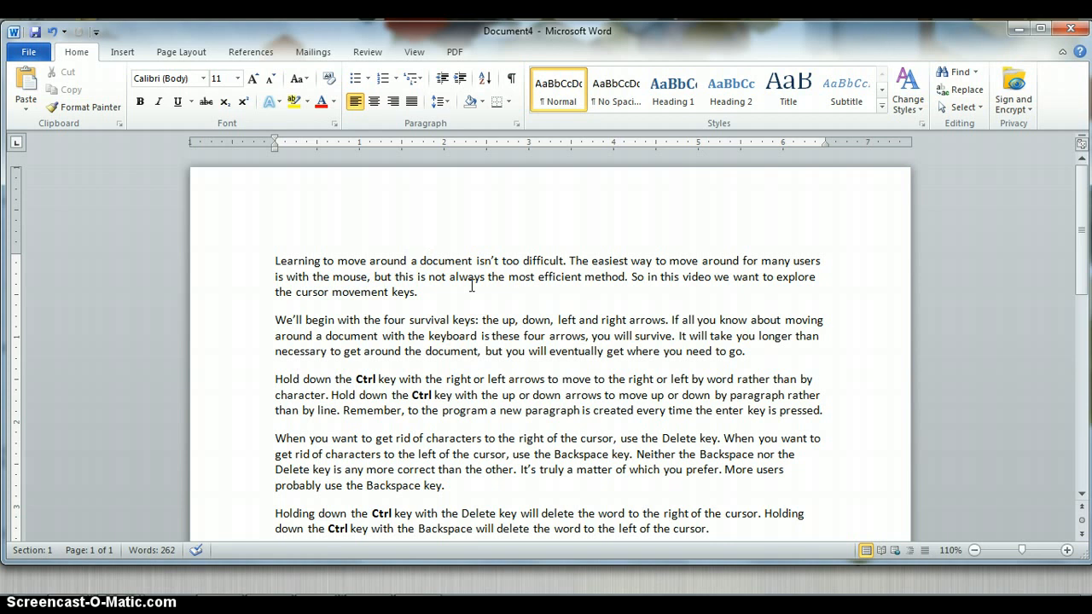
key("Backspace")
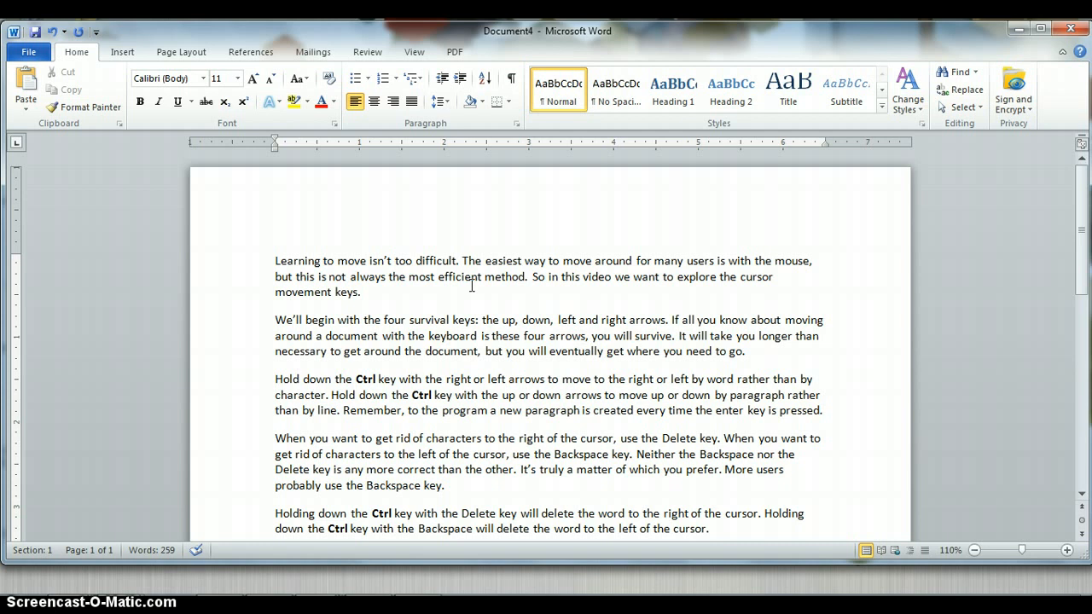
Delete the opening words with Ctrl+Backspace/Ctrl+Delete so the paragraph begins "around for many users"
left_click(369, 259)
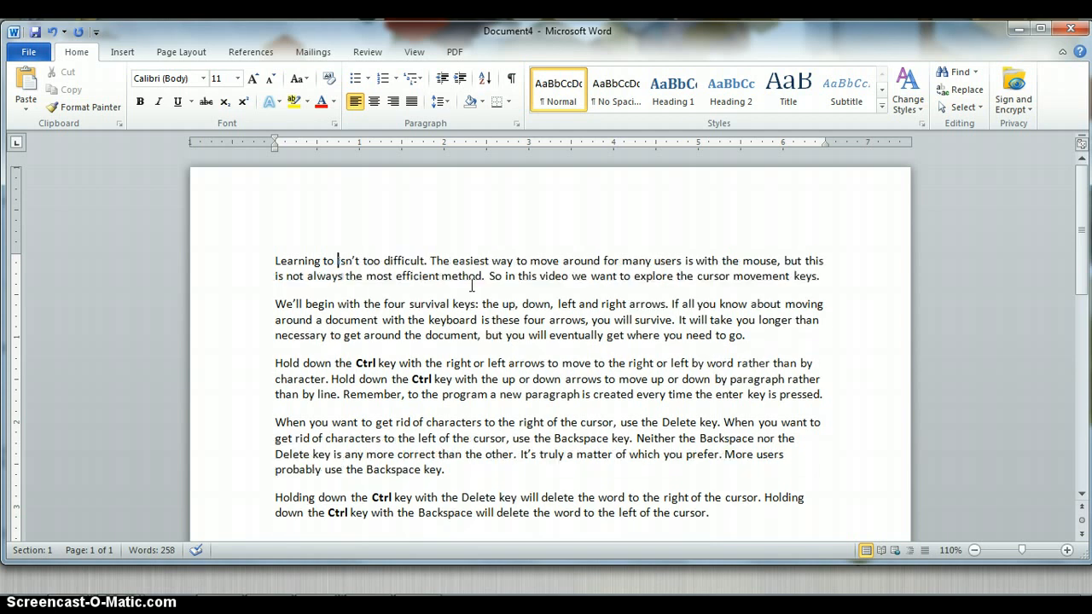
key("backspace")
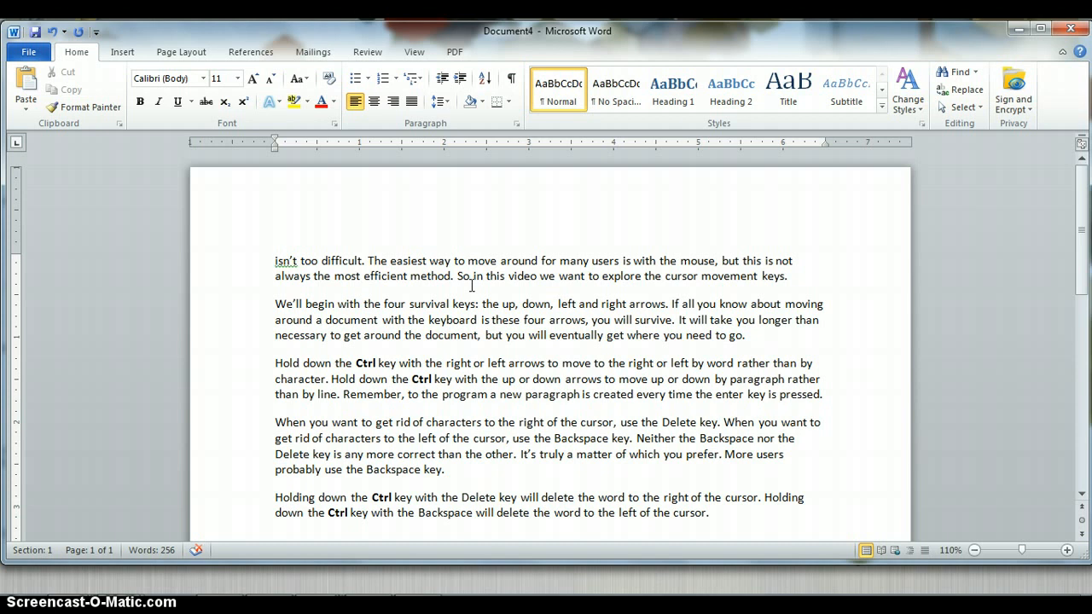
left_click(276, 260)
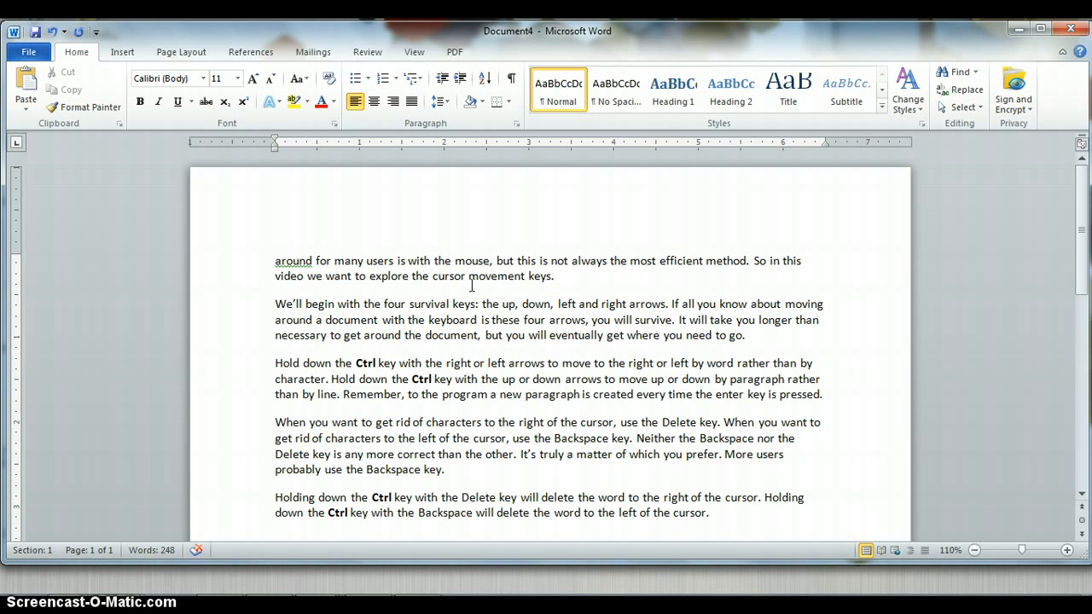
left_click(274, 259)
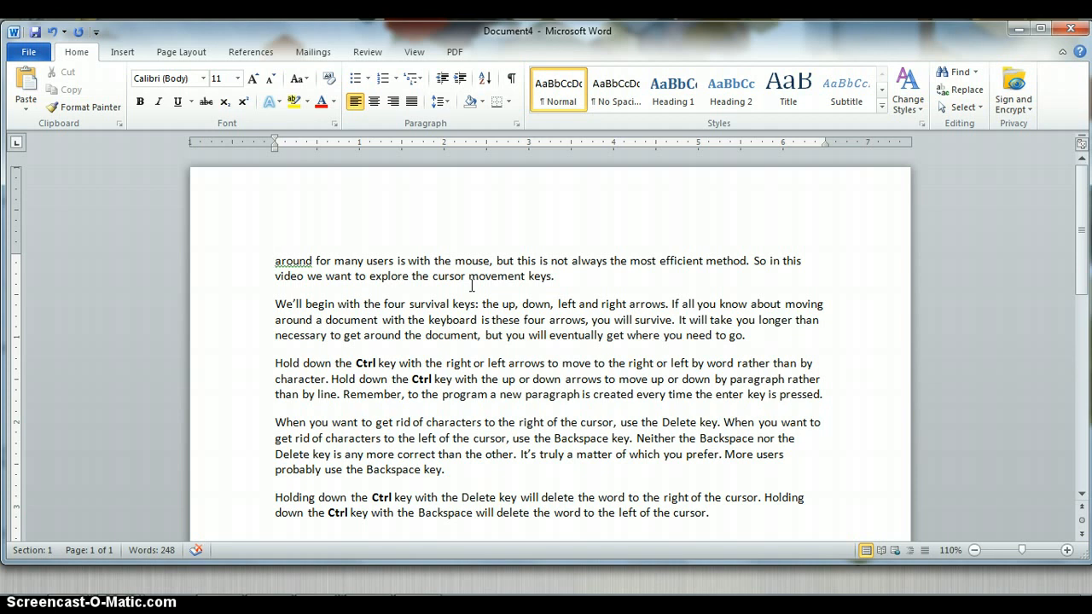
left_click(275, 259)
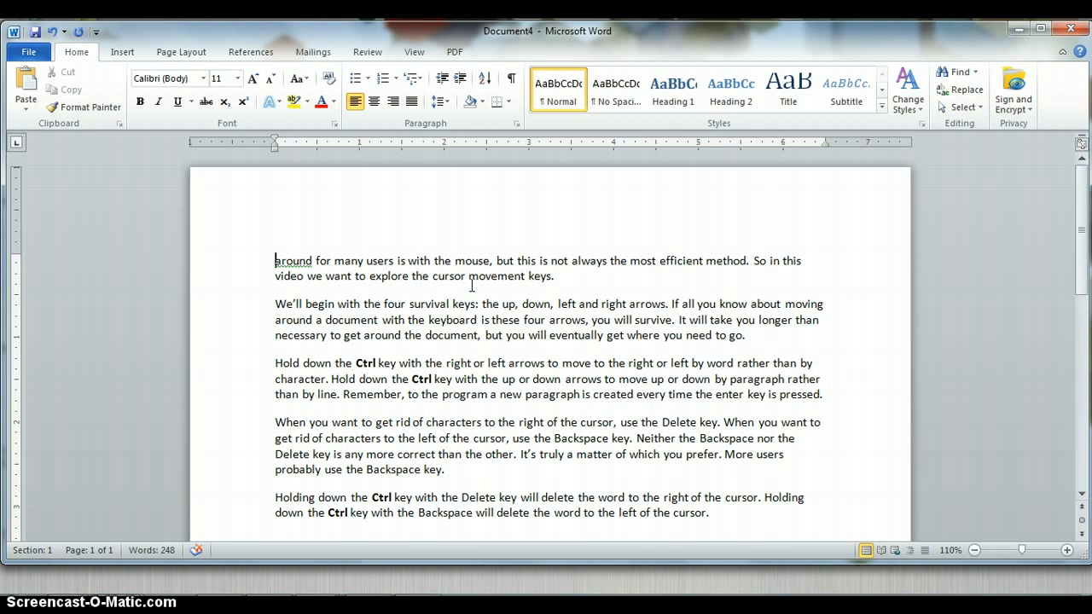